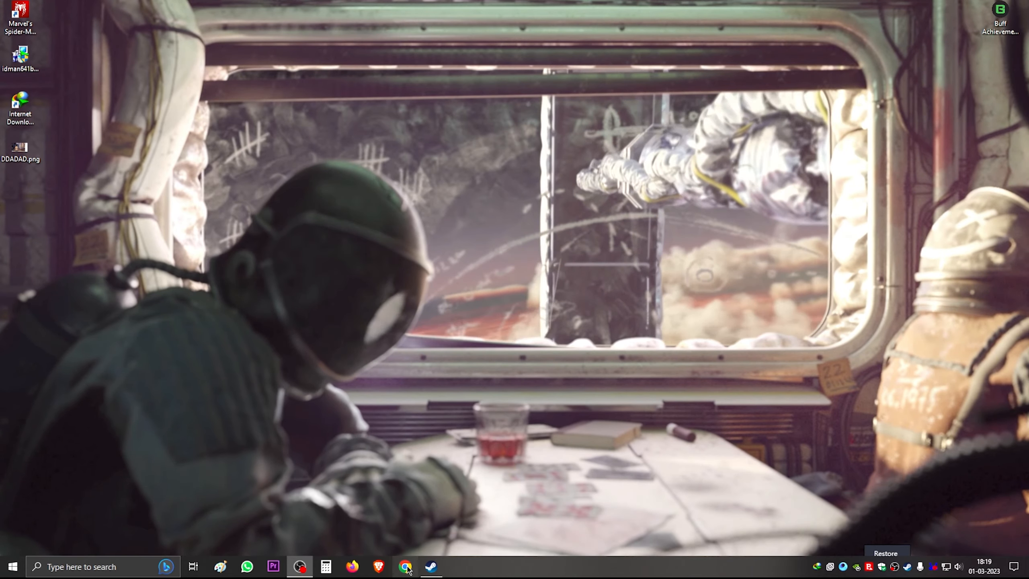
# Search Google for 'steam' in Chrome and open the official Welcome to Steam store result.
pyautogui.click(409, 566)
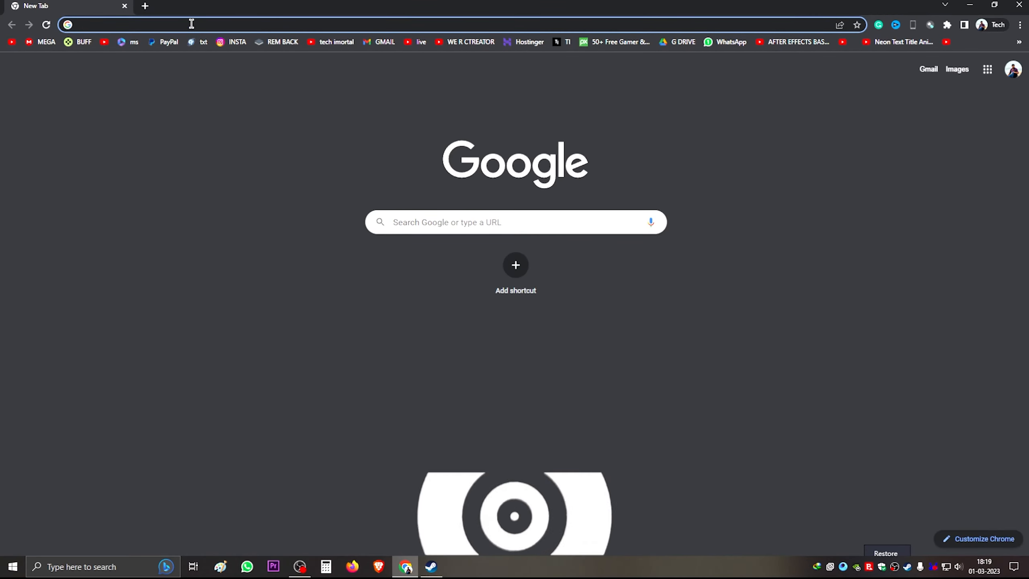
pyautogui.write('steam')
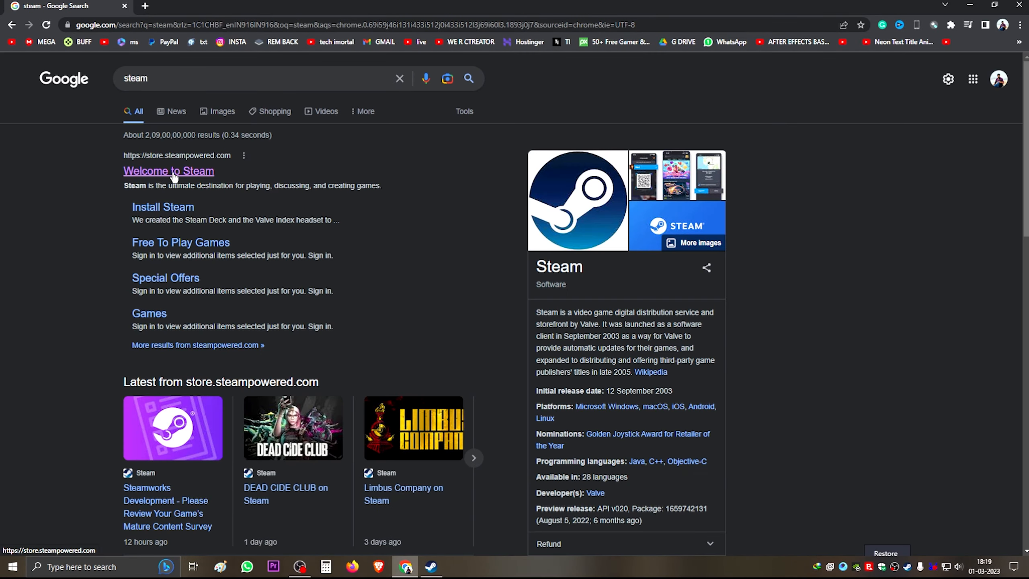
pyautogui.click(168, 171)
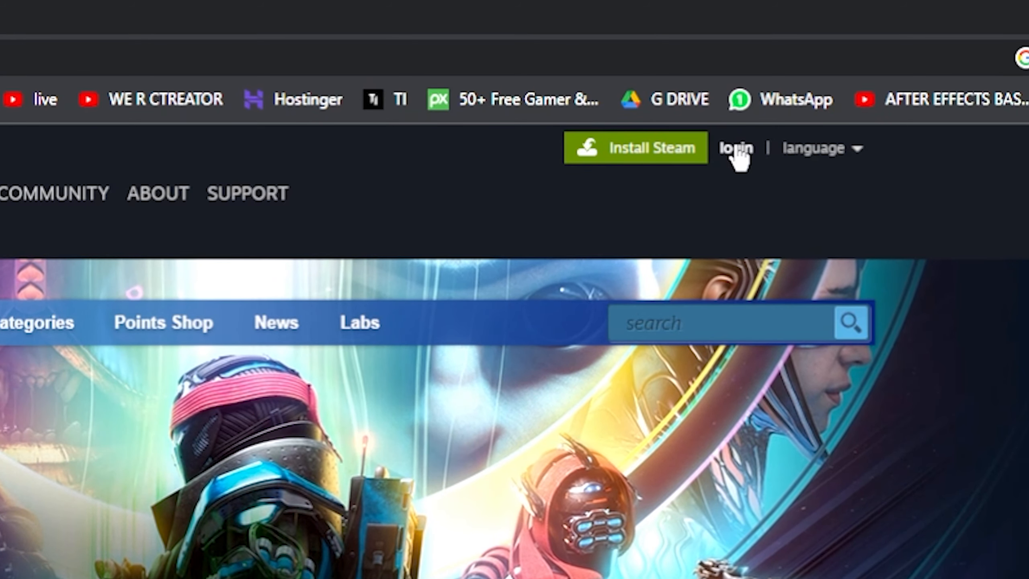
# Start Join Steam from the sign-in page, pass reCAPTCHA, and accept the 13-or-older agreement.
pyautogui.click(734, 148)
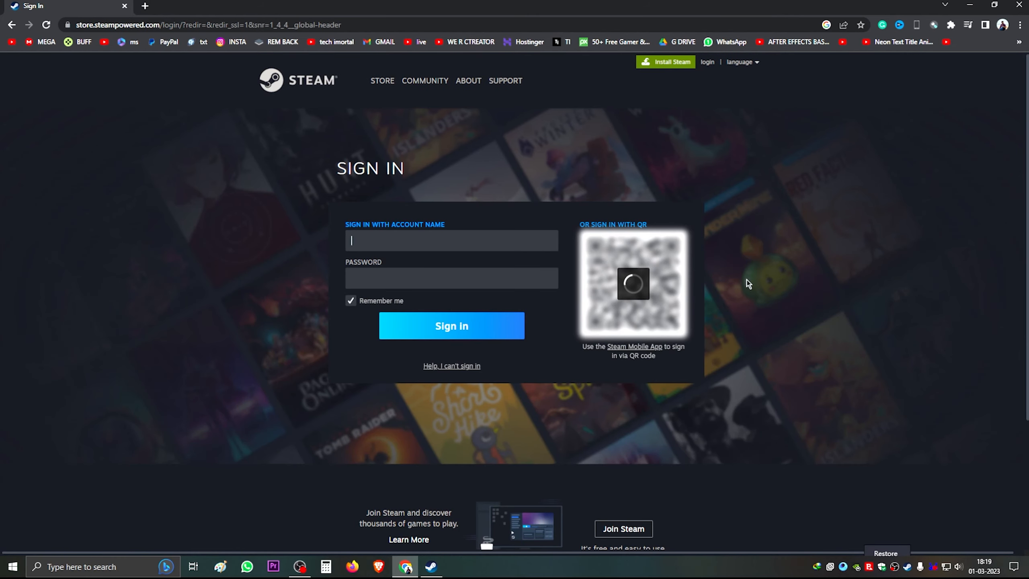
pyautogui.scroll(-3)
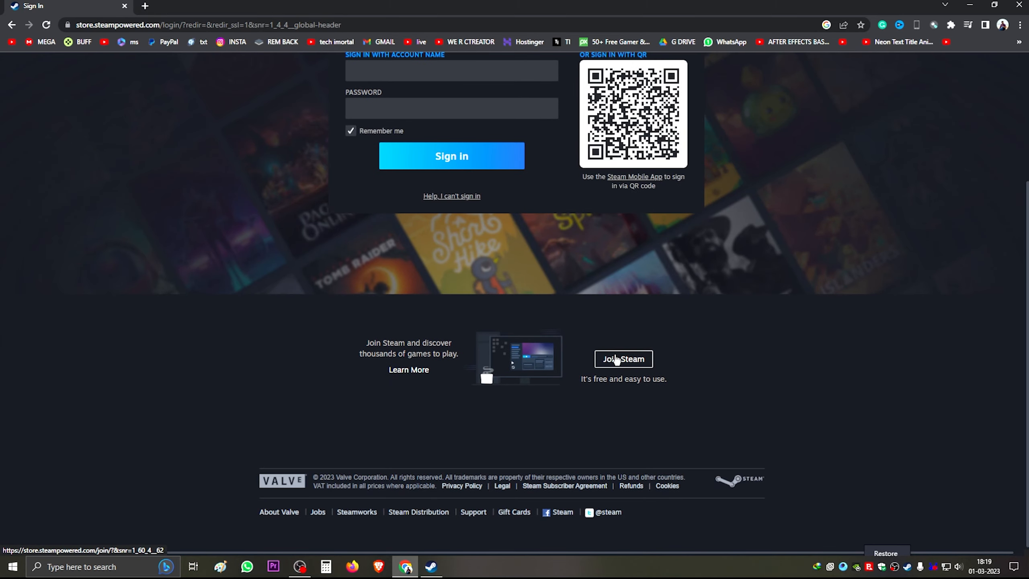
pyautogui.click(624, 359)
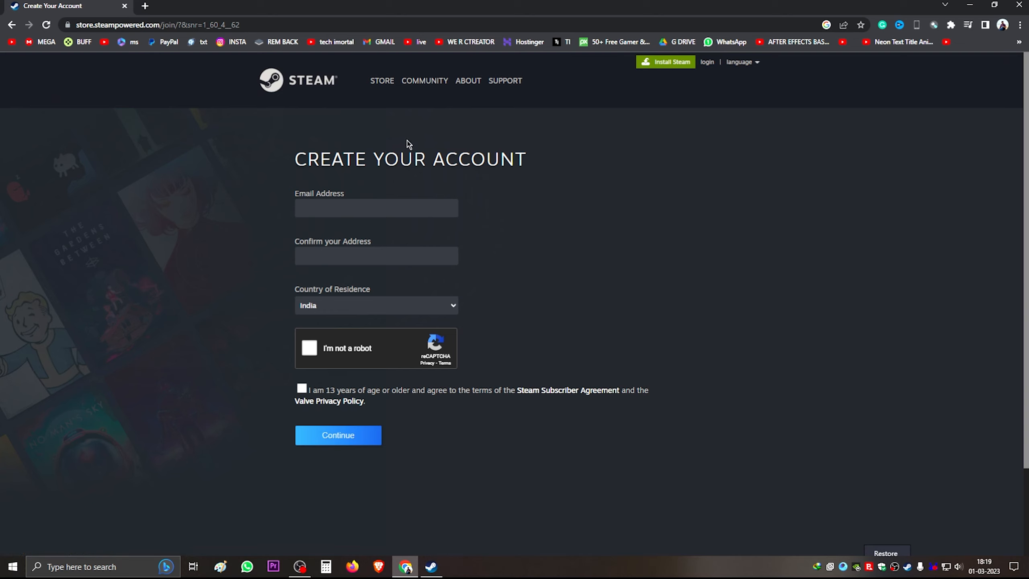
pyautogui.moveTo(350, 233)
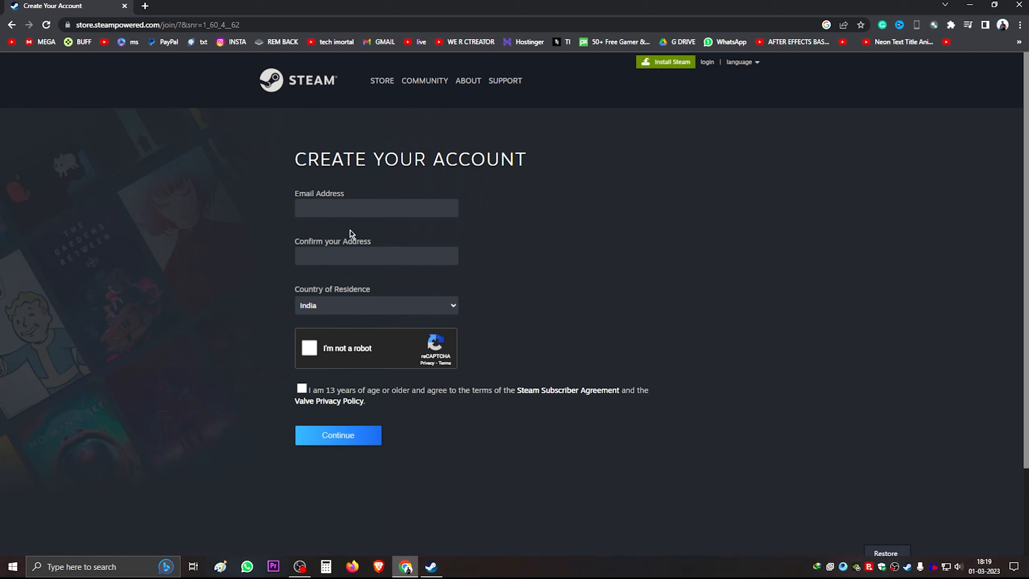
pyautogui.moveTo(365, 313)
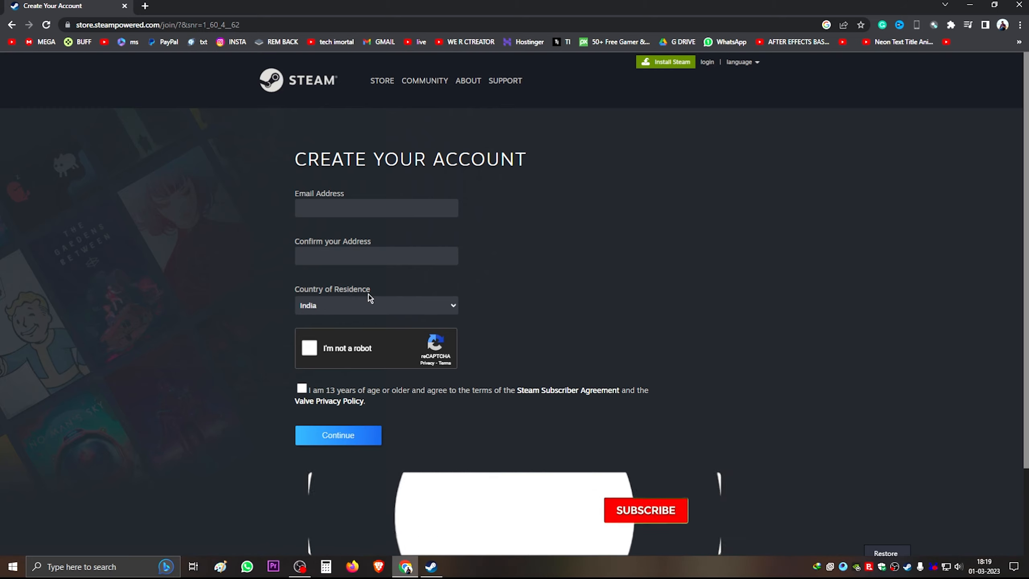
pyautogui.click(376, 306)
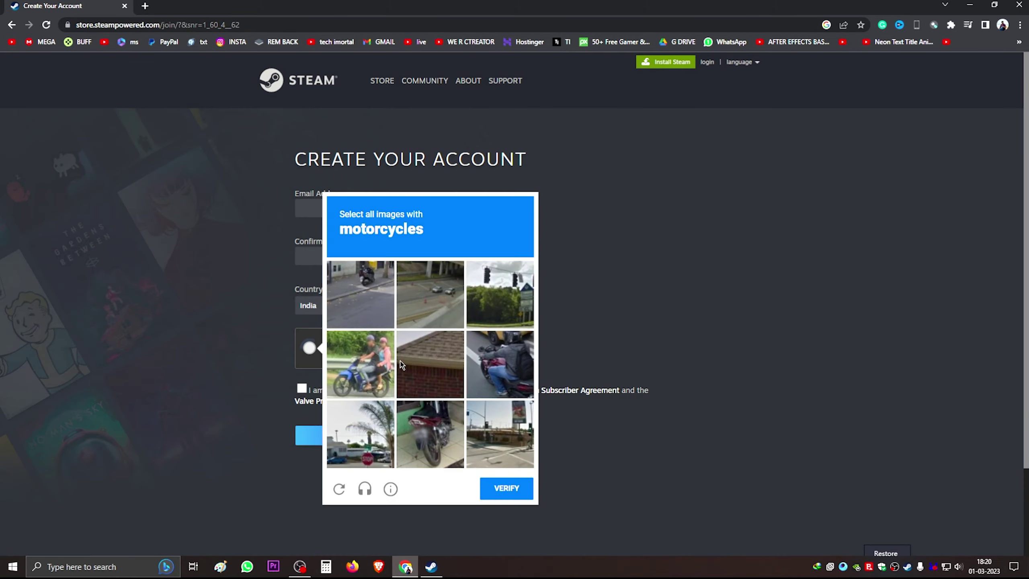
pyautogui.click(506, 489)
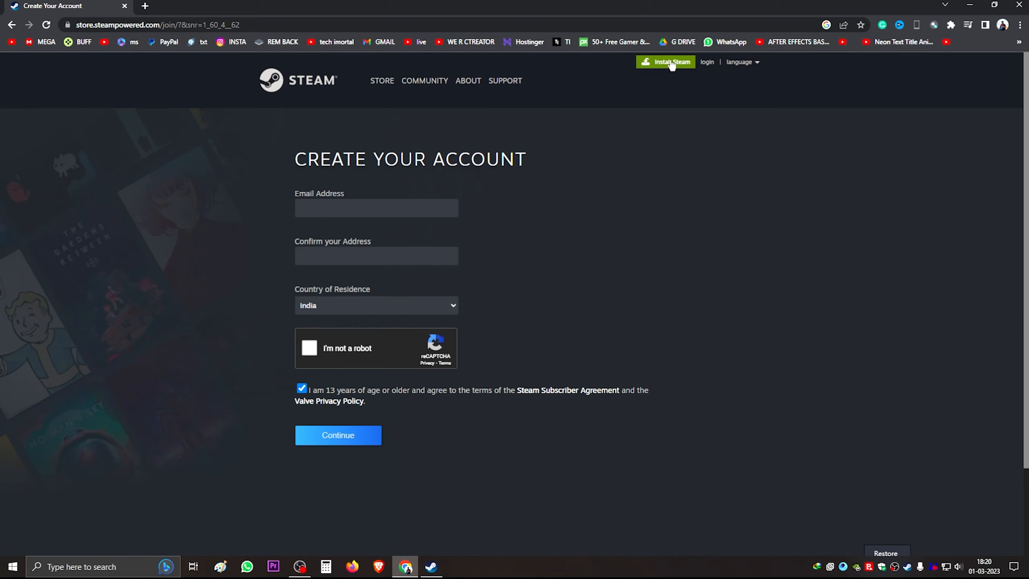
# Request the SteamSetup.exe installer from the Install Steam page, then cancel the Download File Info dialog.
pyautogui.click(668, 61)
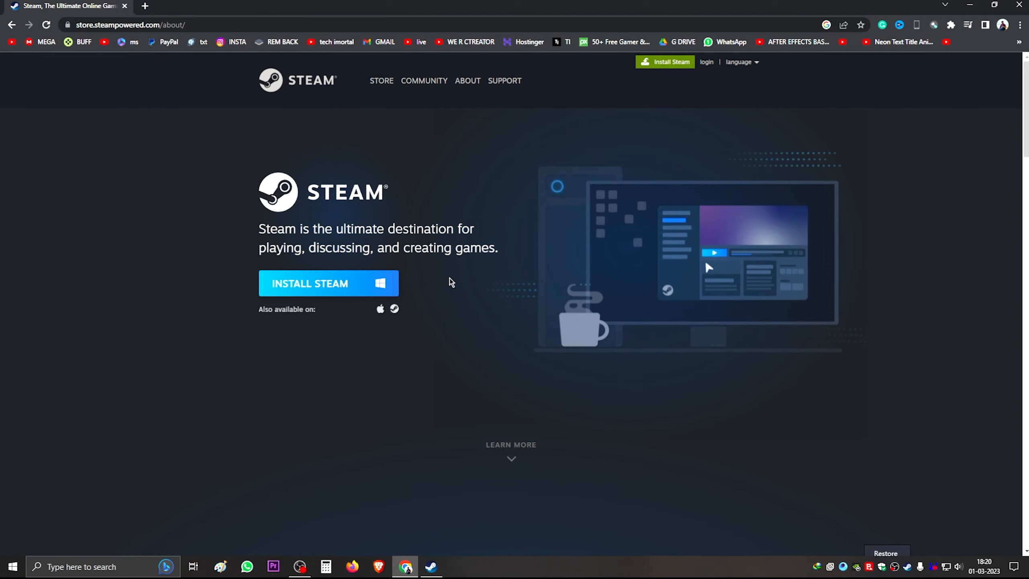
pyautogui.click(316, 283)
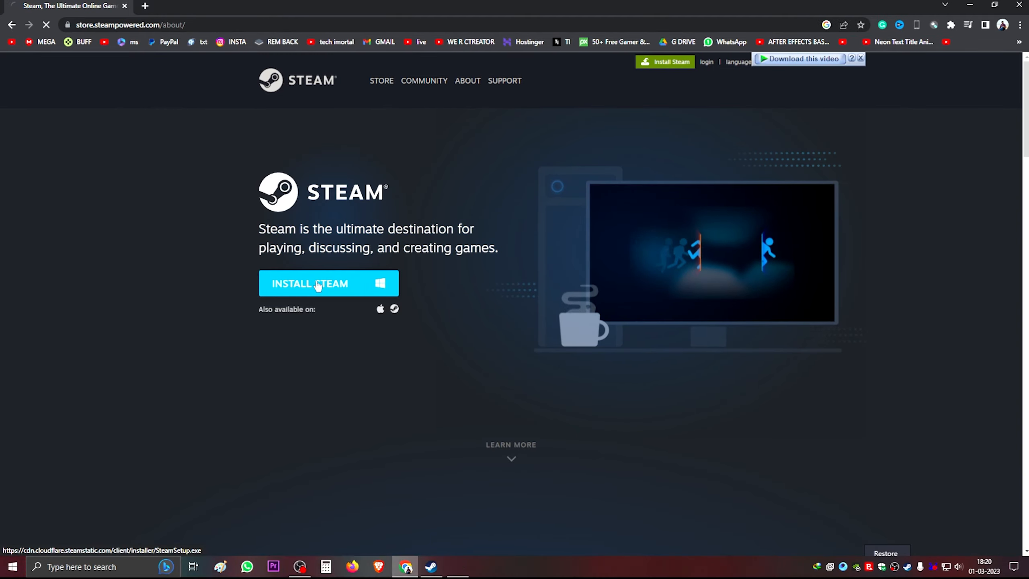
pyautogui.click(315, 284)
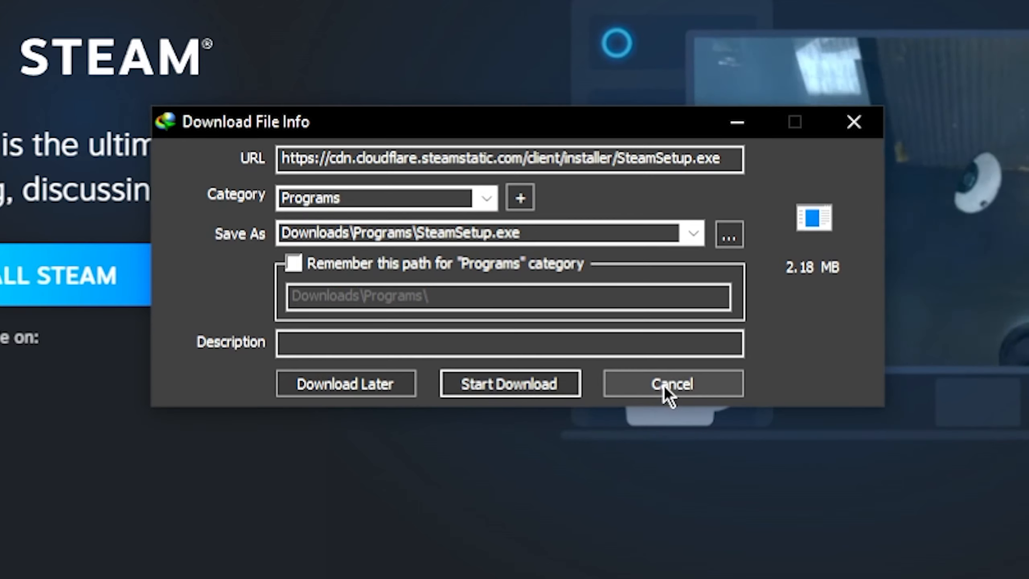
pyautogui.click(673, 384)
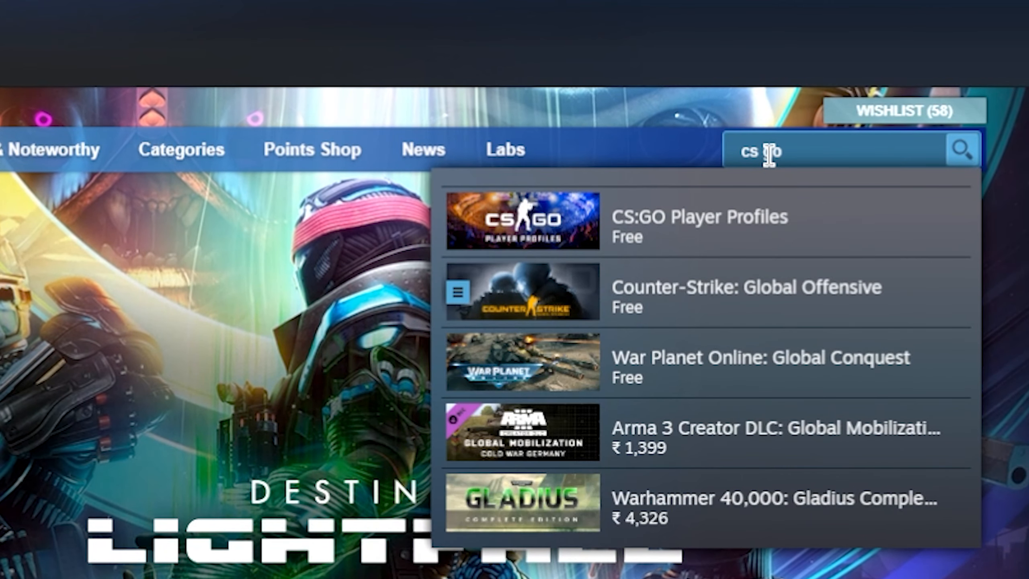
pyautogui.moveTo(670, 308)
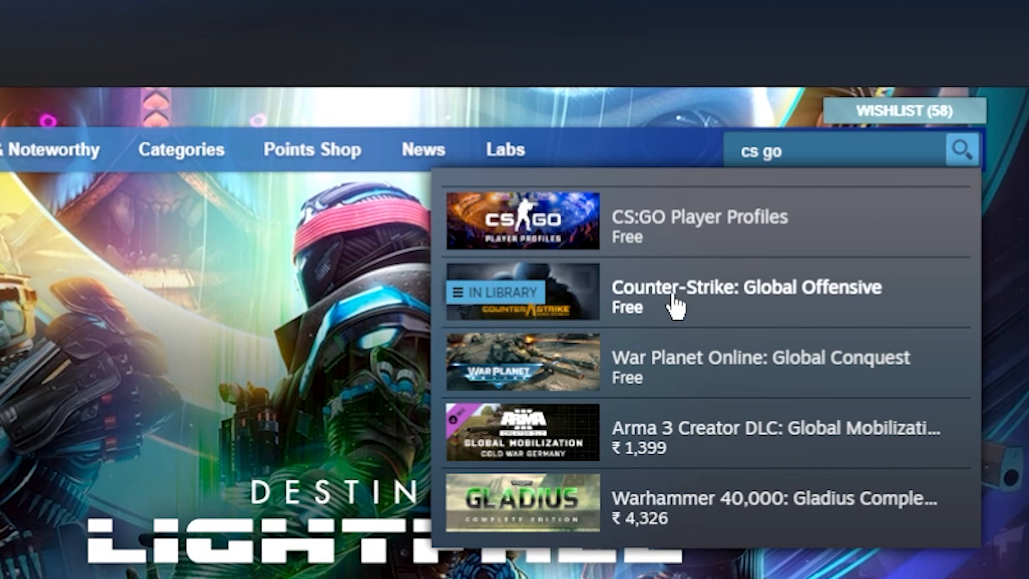
# Open the Counter-Strike: Global Offensive store page from search and scroll to System Requirements.
pyautogui.click(720, 295)
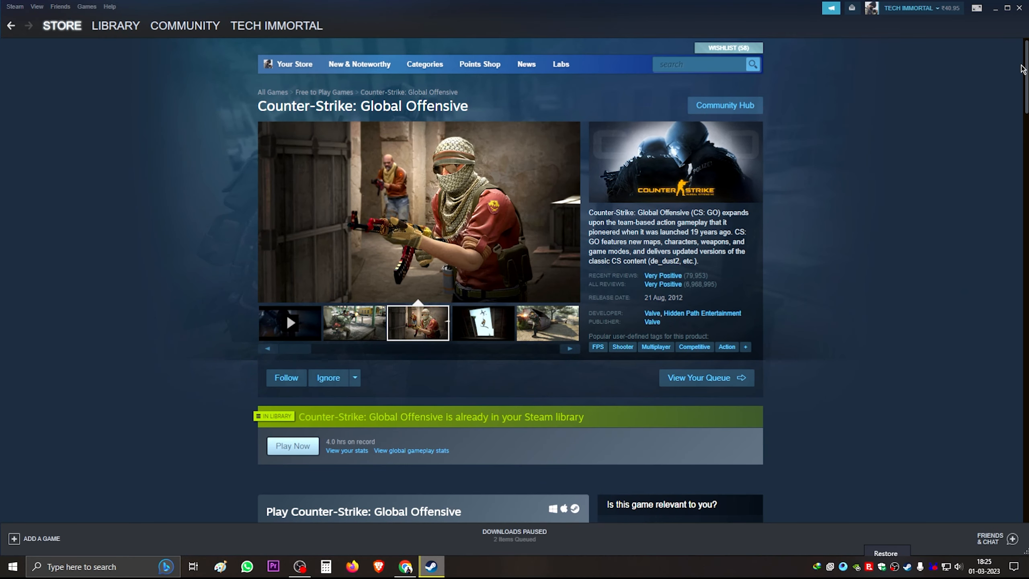
pyautogui.click(481, 324)
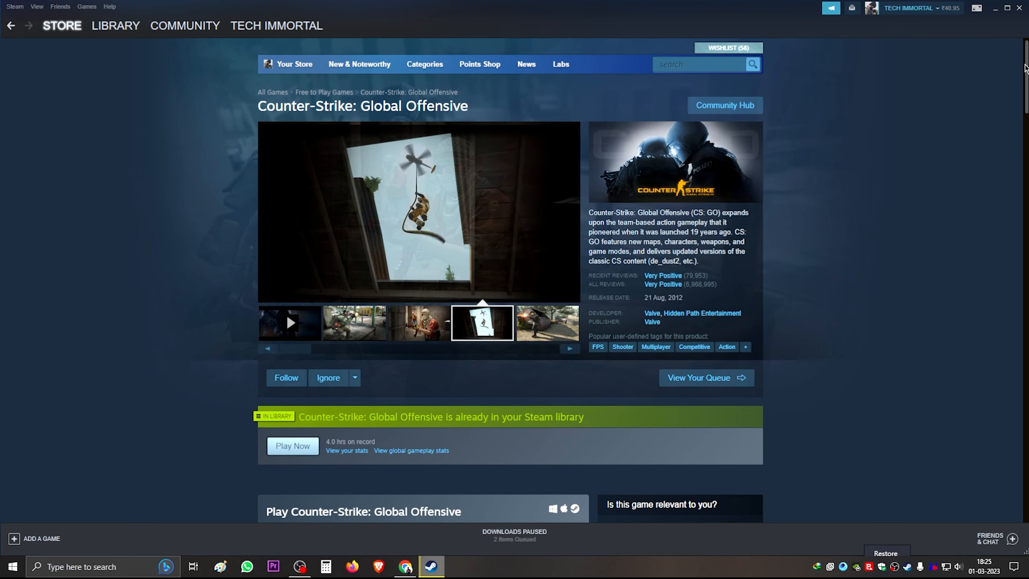
pyautogui.scroll(-3)
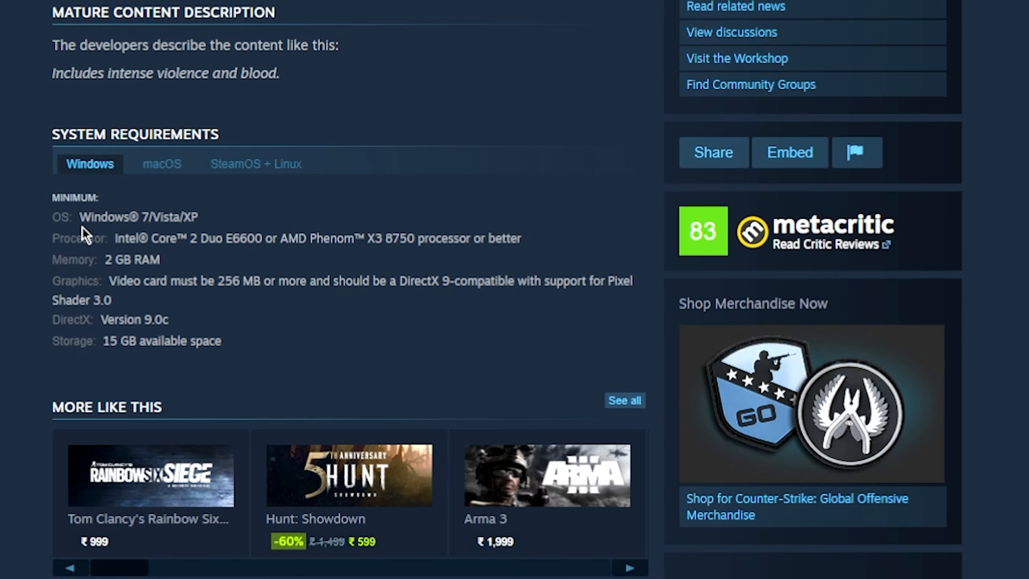
pyautogui.moveTo(178, 268)
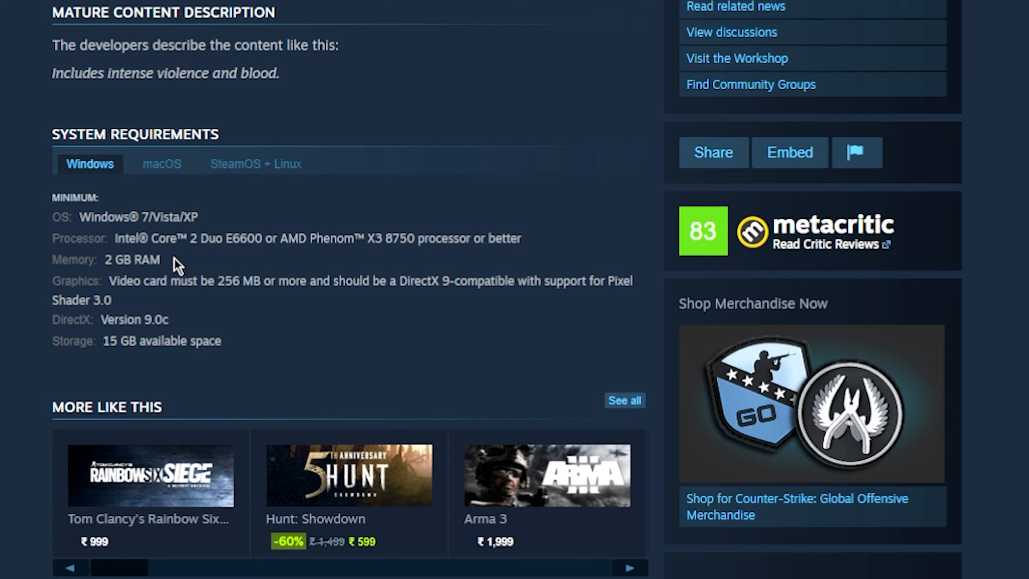
pyautogui.moveTo(114, 239)
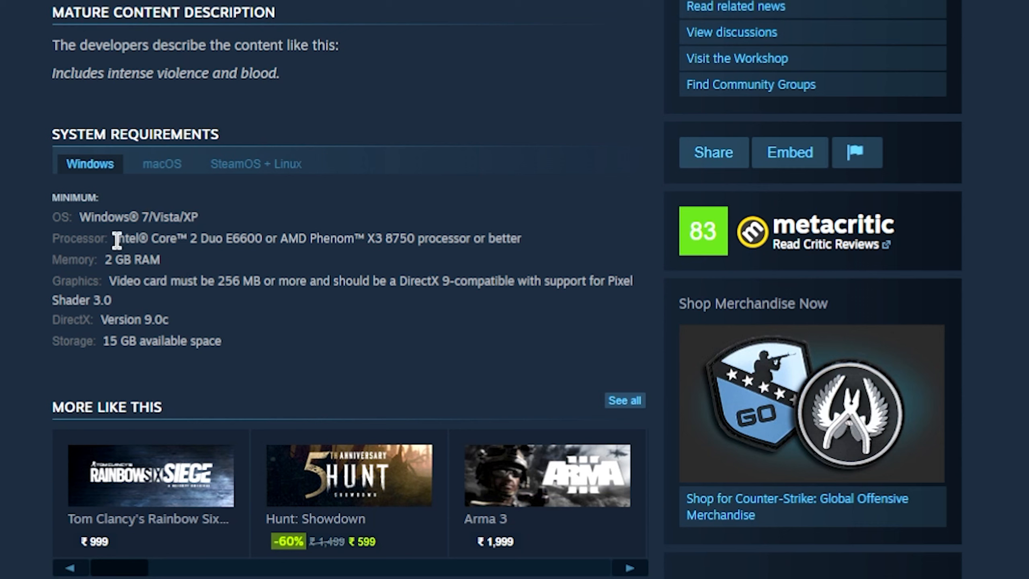
pyautogui.moveTo(202, 251)
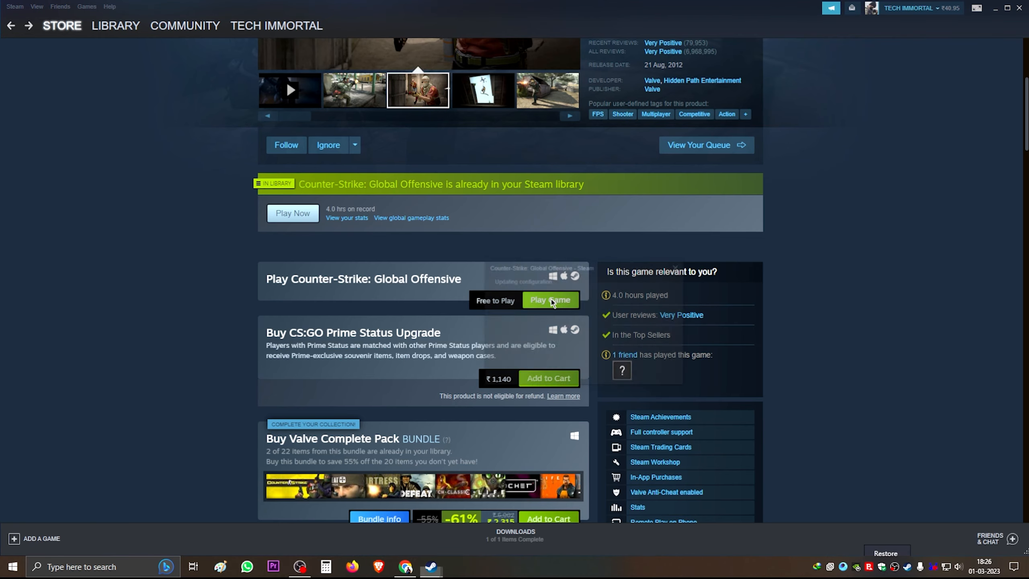
# Confirm the 30.72 GB Counter-Strike: Global Offensive install through Next and Finish.
pyautogui.click(550, 300)
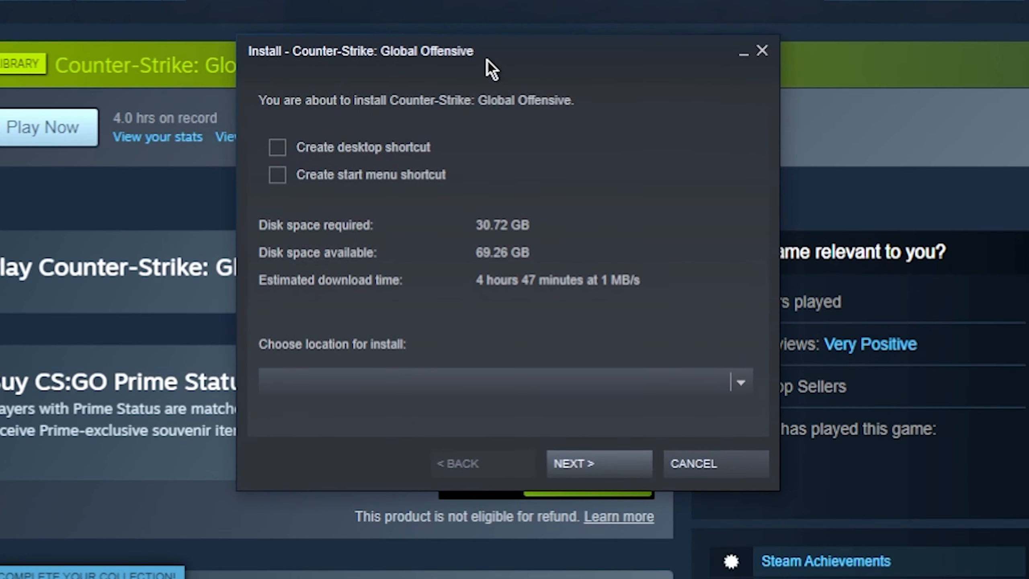
pyautogui.moveTo(484, 240)
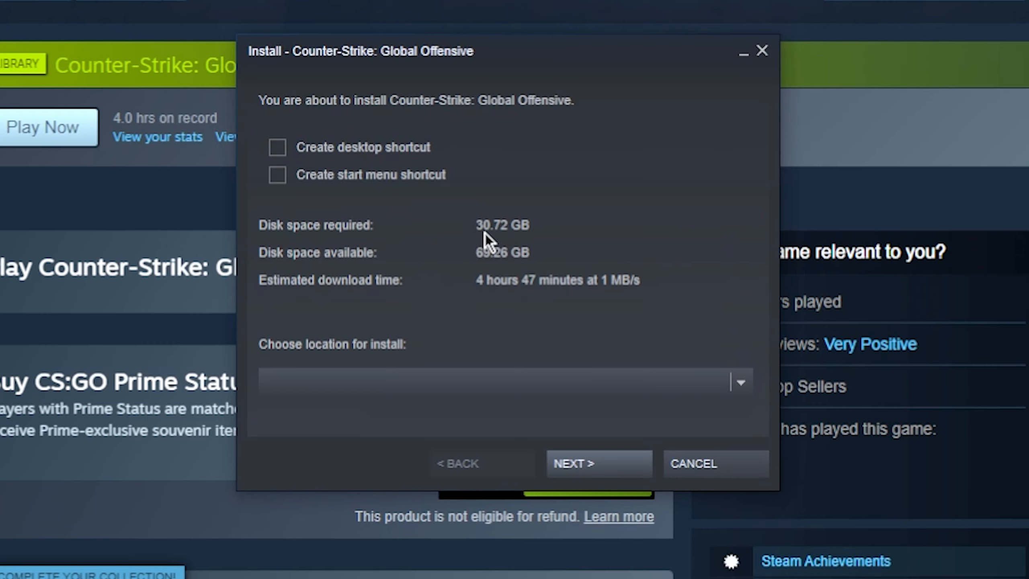
pyautogui.moveTo(541, 252)
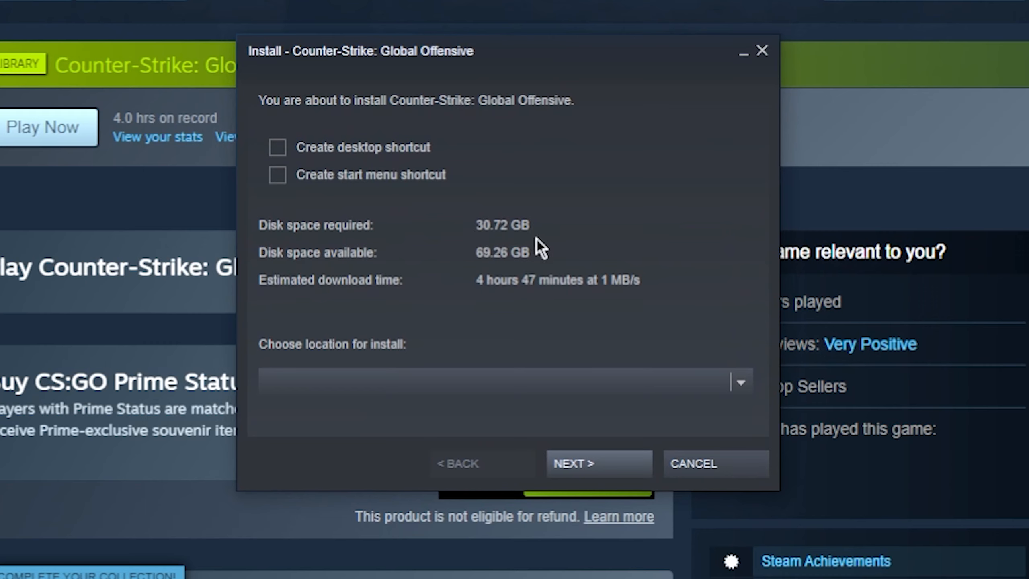
pyautogui.moveTo(485, 239)
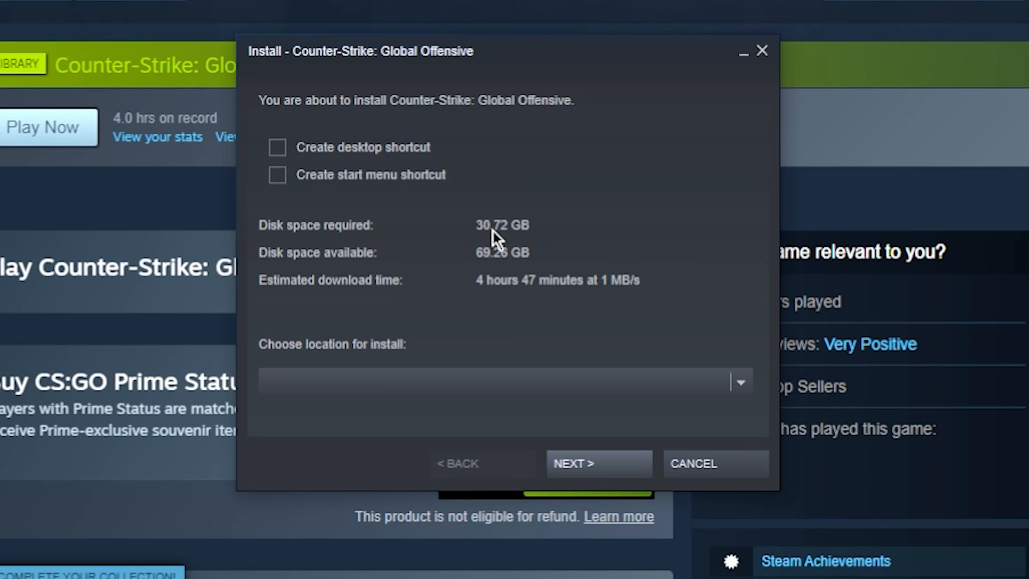
pyautogui.moveTo(491, 234)
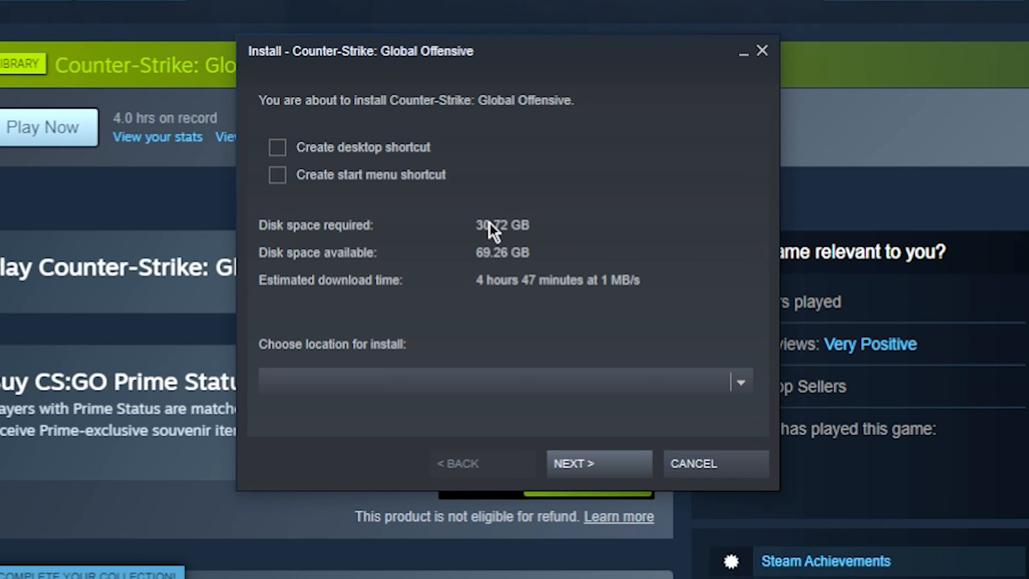
pyautogui.click(598, 463)
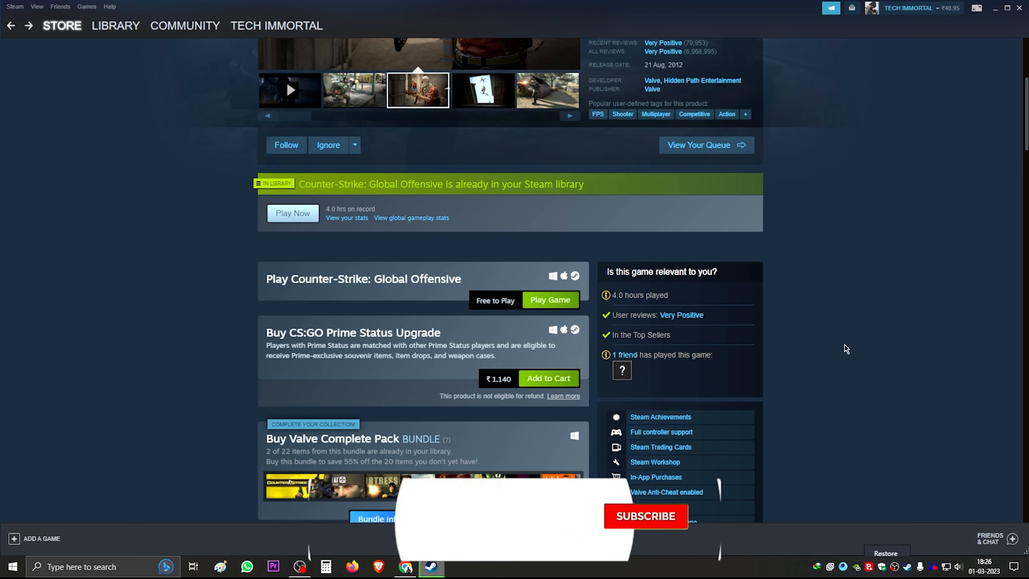
# Watch the Downloads page until Counter-Strike: Global Offensive completes at 12.9 GB of 12.9 GB.
pyautogui.click(645, 516)
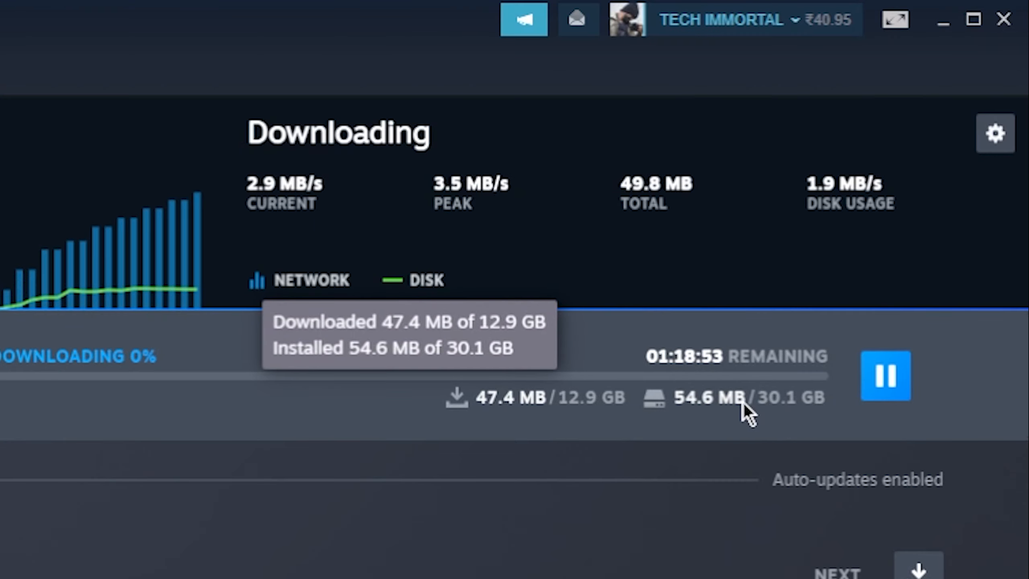
pyautogui.moveTo(581, 420)
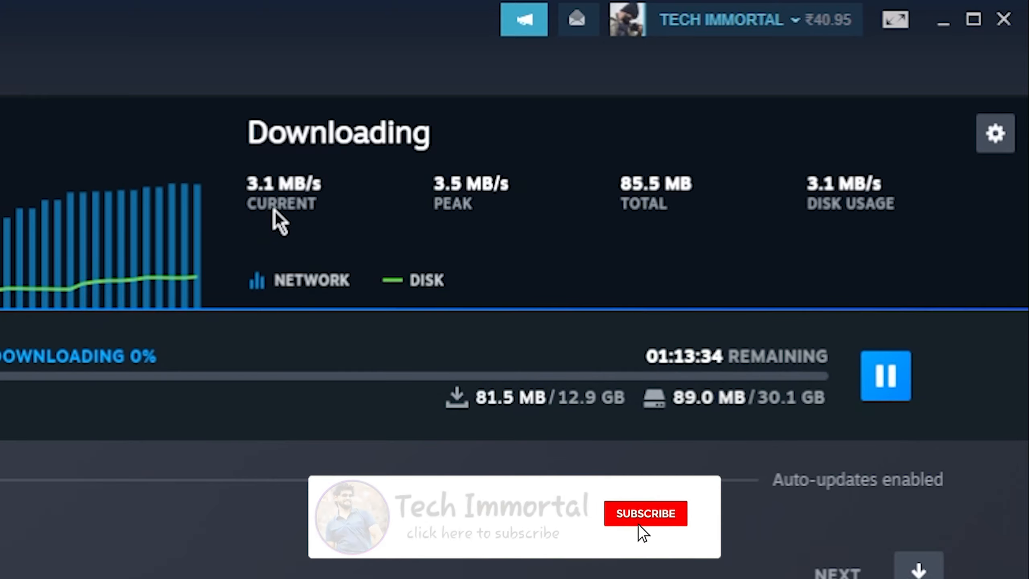
pyautogui.click(646, 512)
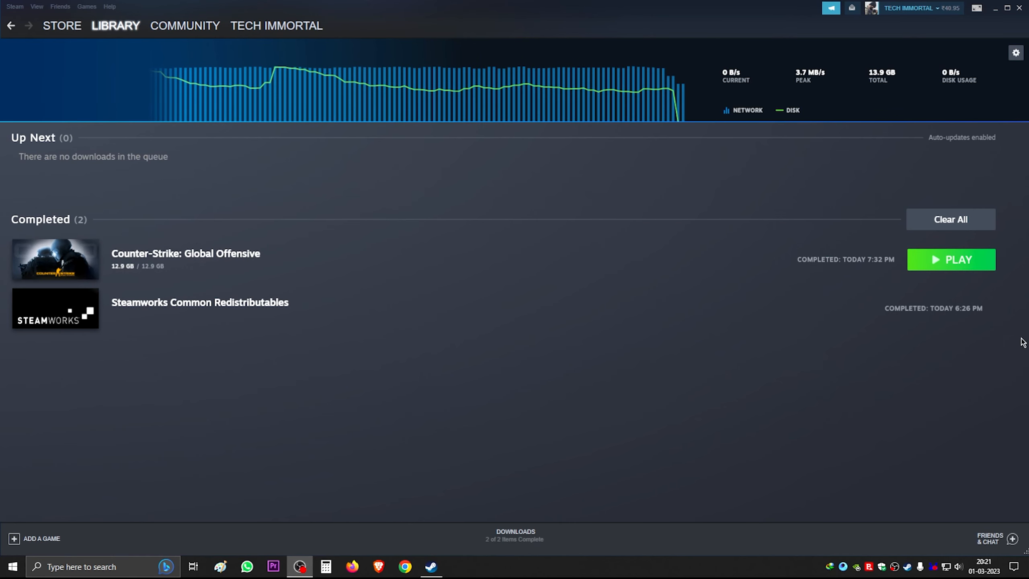
pyautogui.moveTo(940, 267)
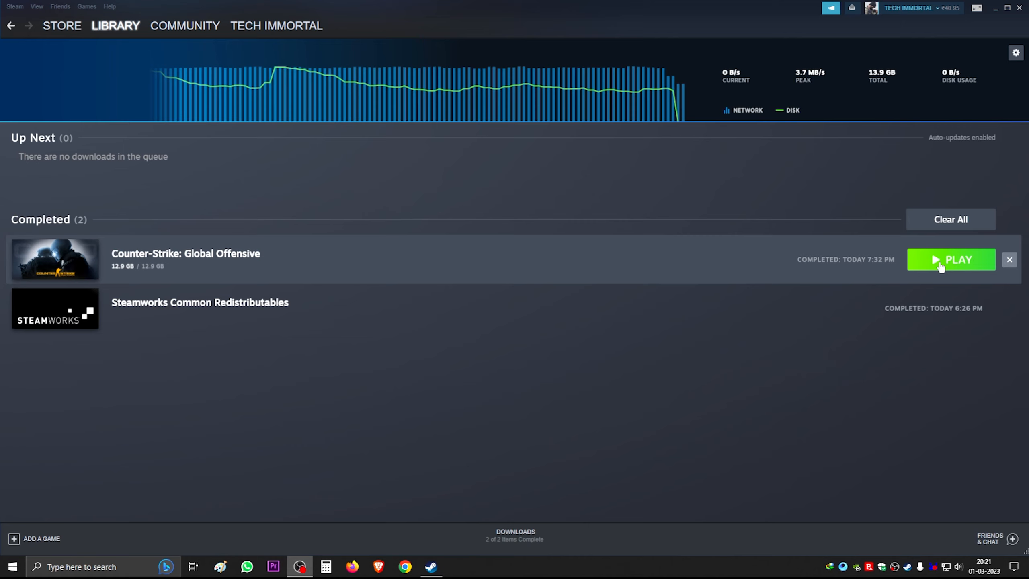
# Press PLAY on Counter-Strike: Global Offensive in the Completed downloads list.
pyautogui.click(951, 260)
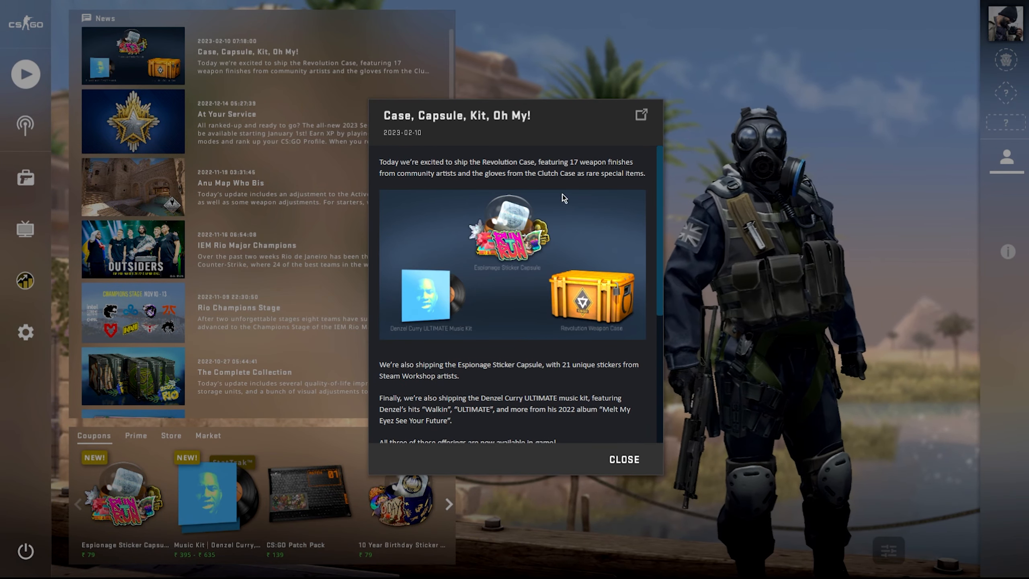
# Scroll through the 'Case, Capsule, Kit, Oh My!' news article.
pyautogui.scroll(-3)
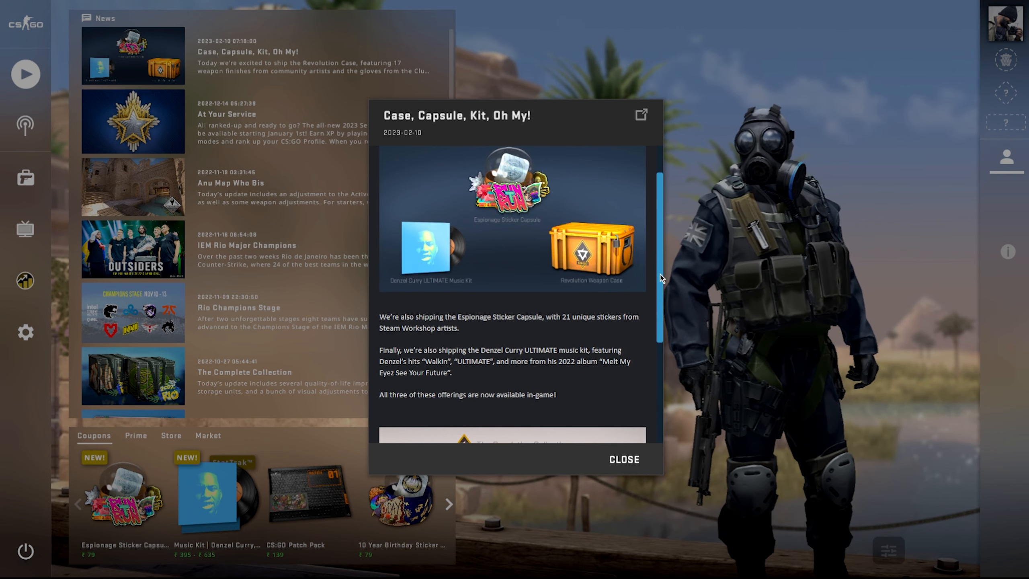
pyautogui.scroll(-3)
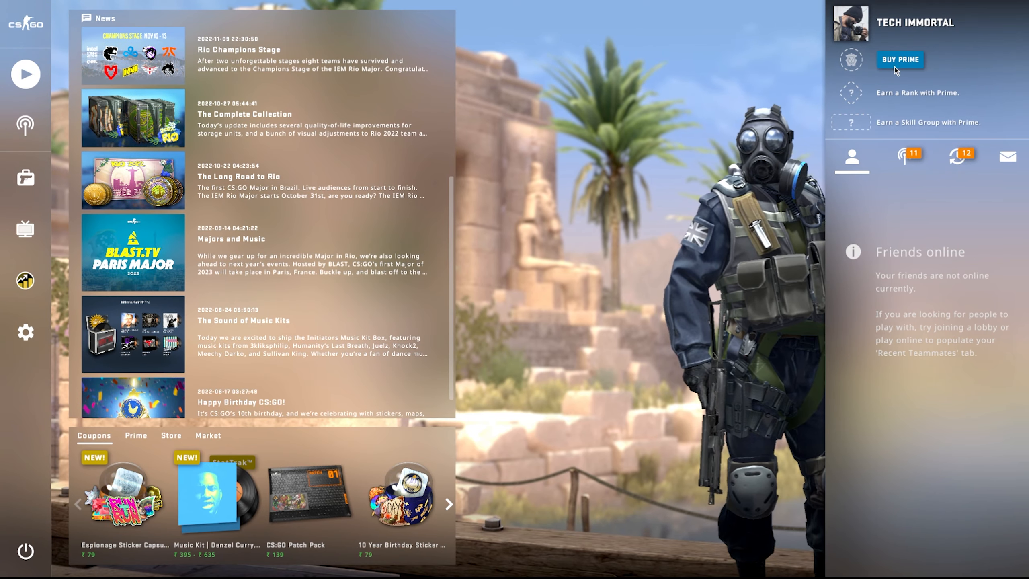
# Browse the game settings and the Competitive map list on the Play screen.
pyautogui.click(26, 332)
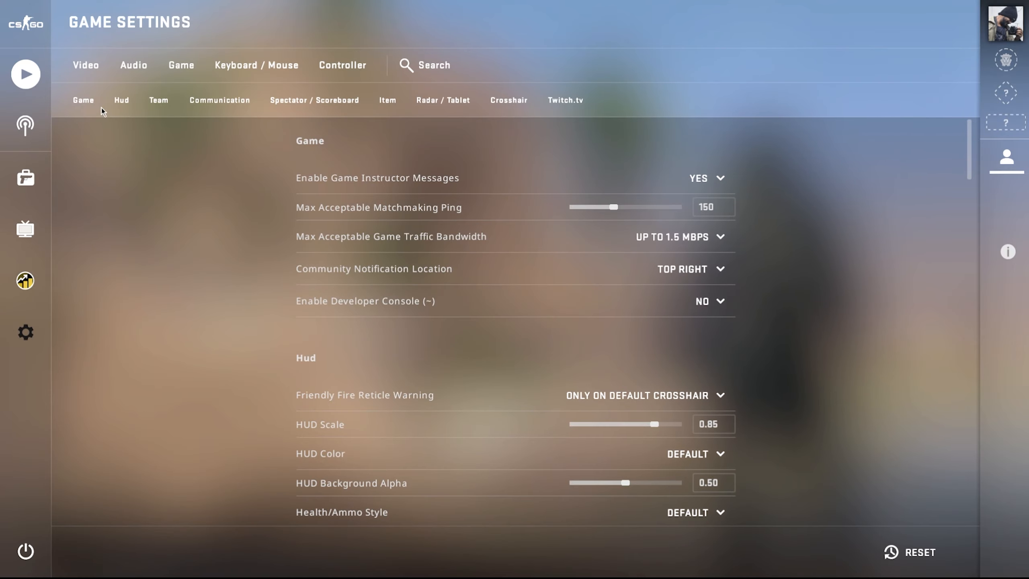
pyautogui.click(25, 74)
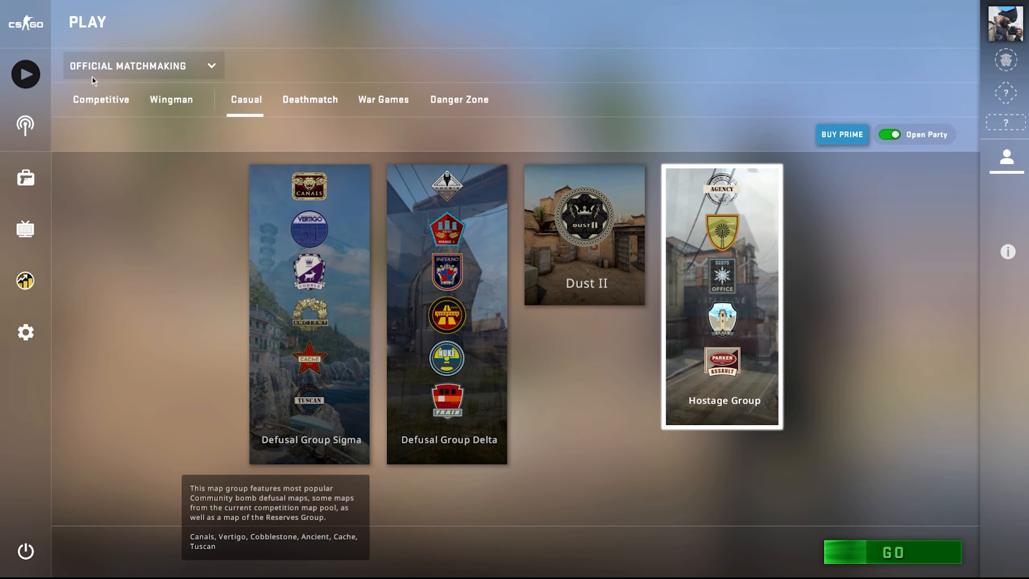
pyautogui.click(100, 100)
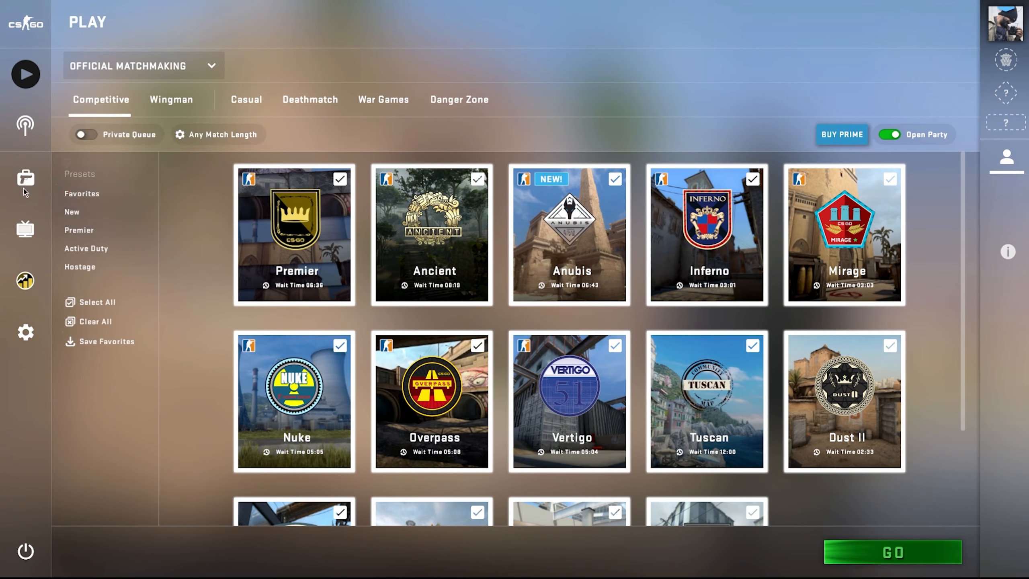
pyautogui.click(25, 333)
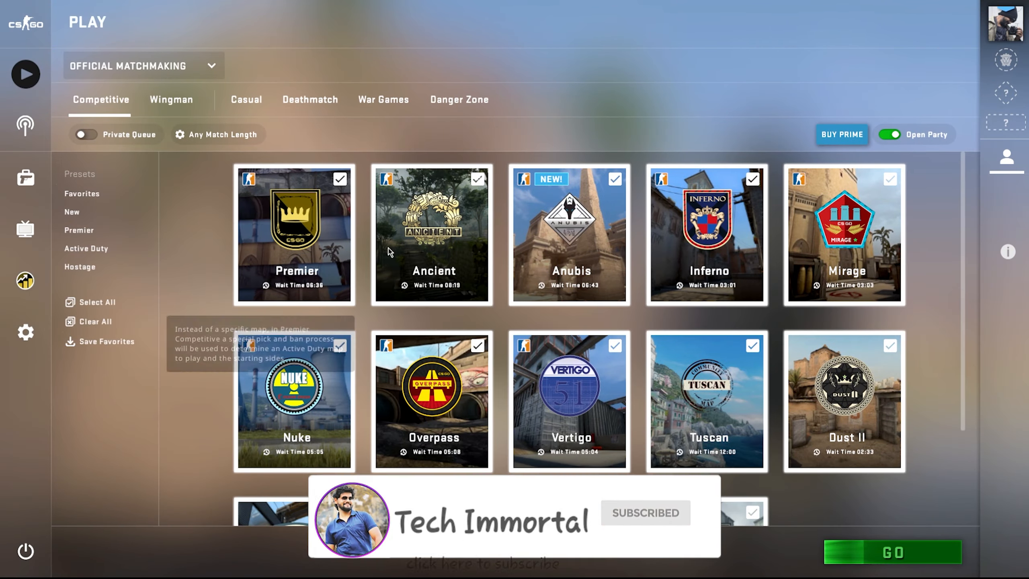
pyautogui.scroll(-3)
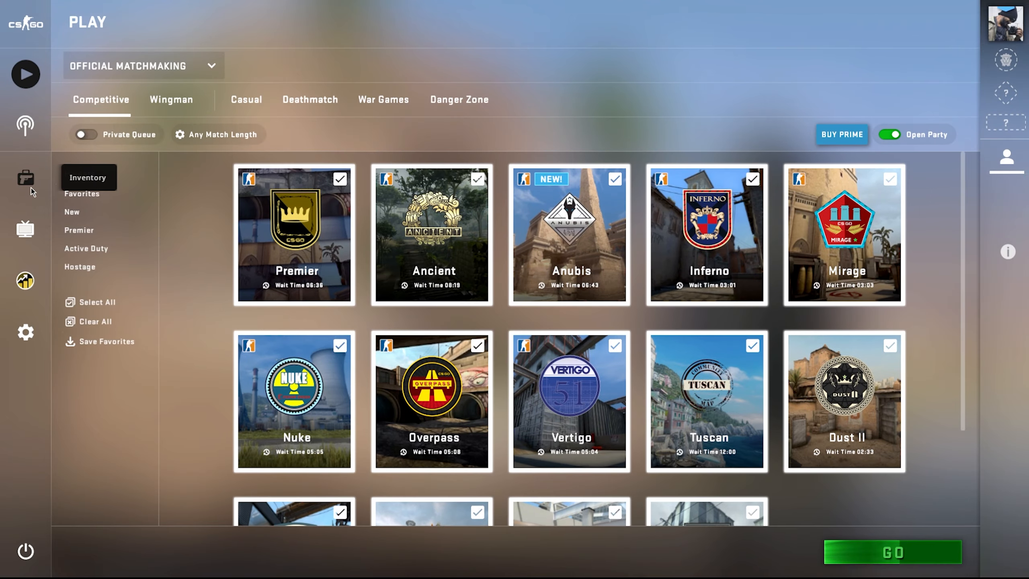
# Scroll the inventory, check the Casual map groups, then return to the inventory.
pyautogui.click(25, 178)
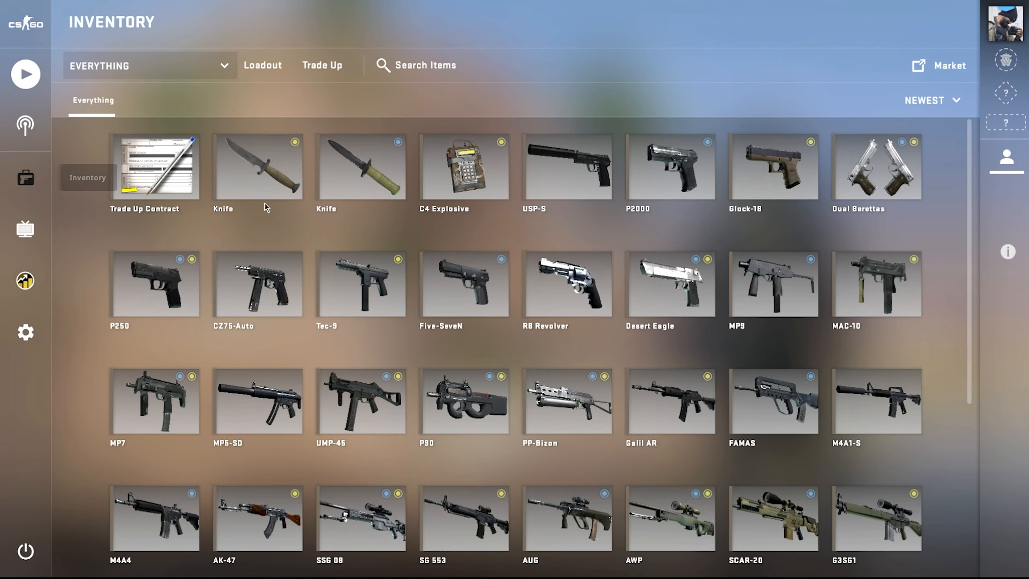
pyautogui.scroll(-3)
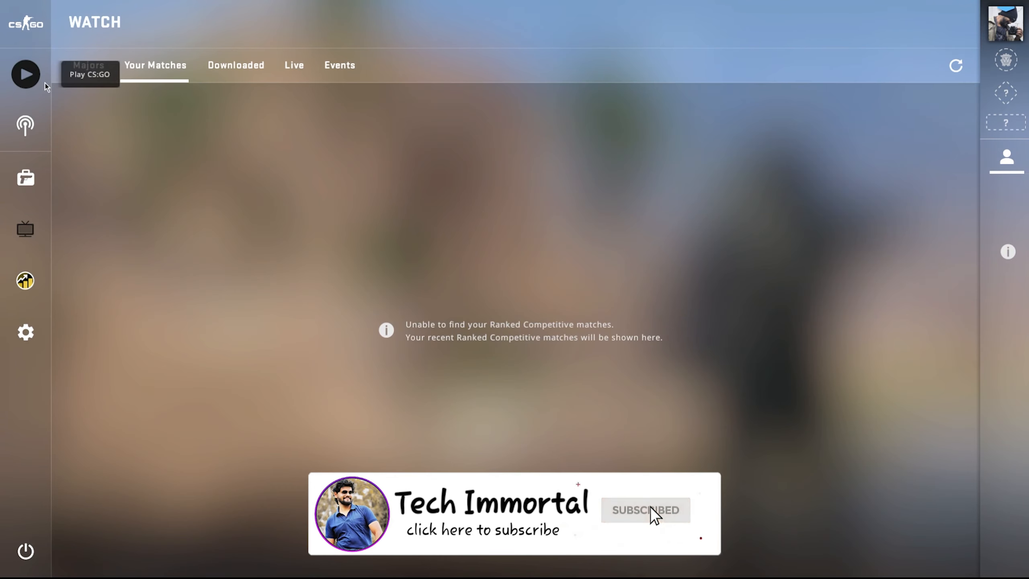
pyautogui.click(25, 73)
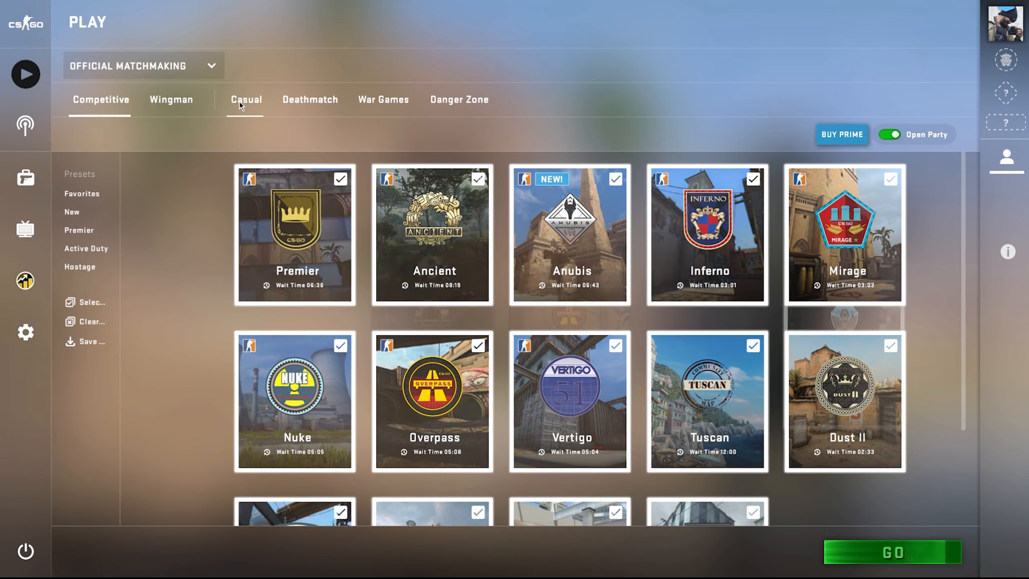
pyautogui.click(246, 100)
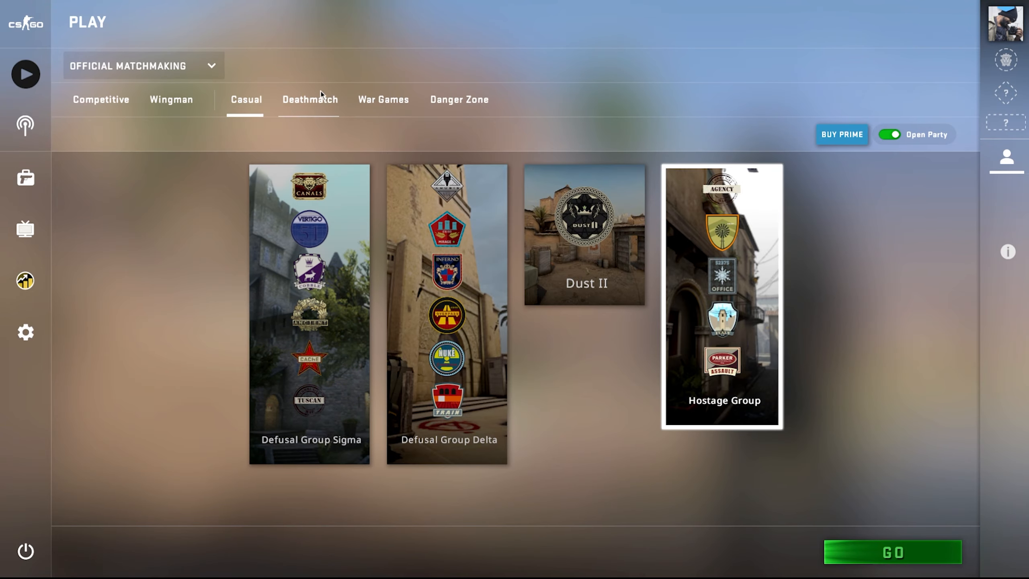
pyautogui.click(25, 178)
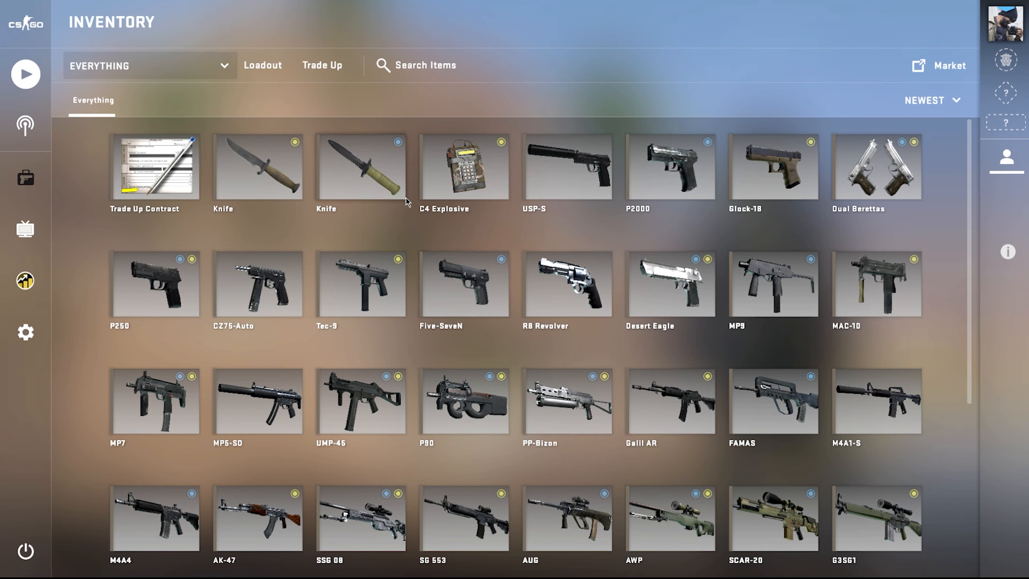
pyautogui.moveTo(363, 381)
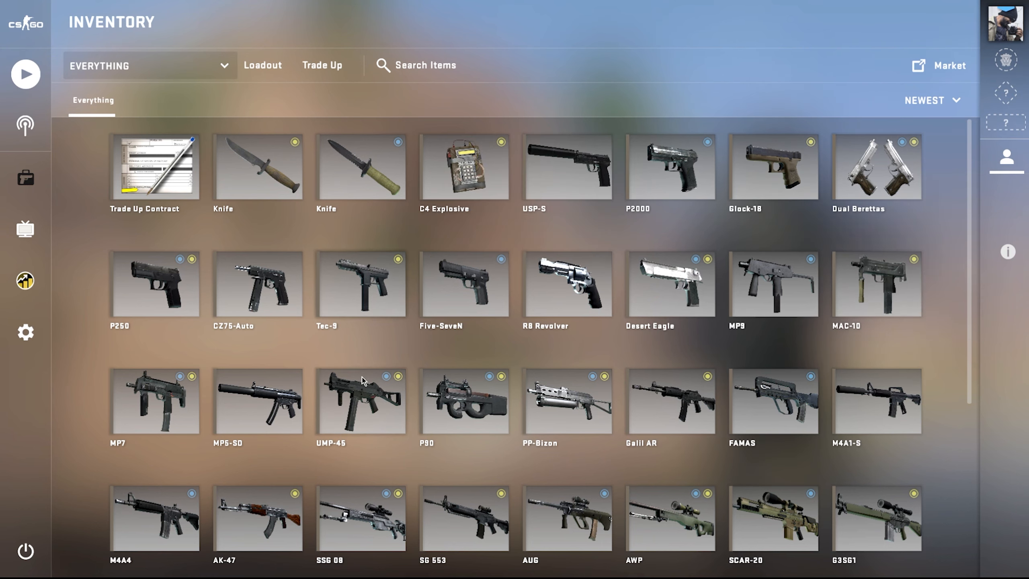